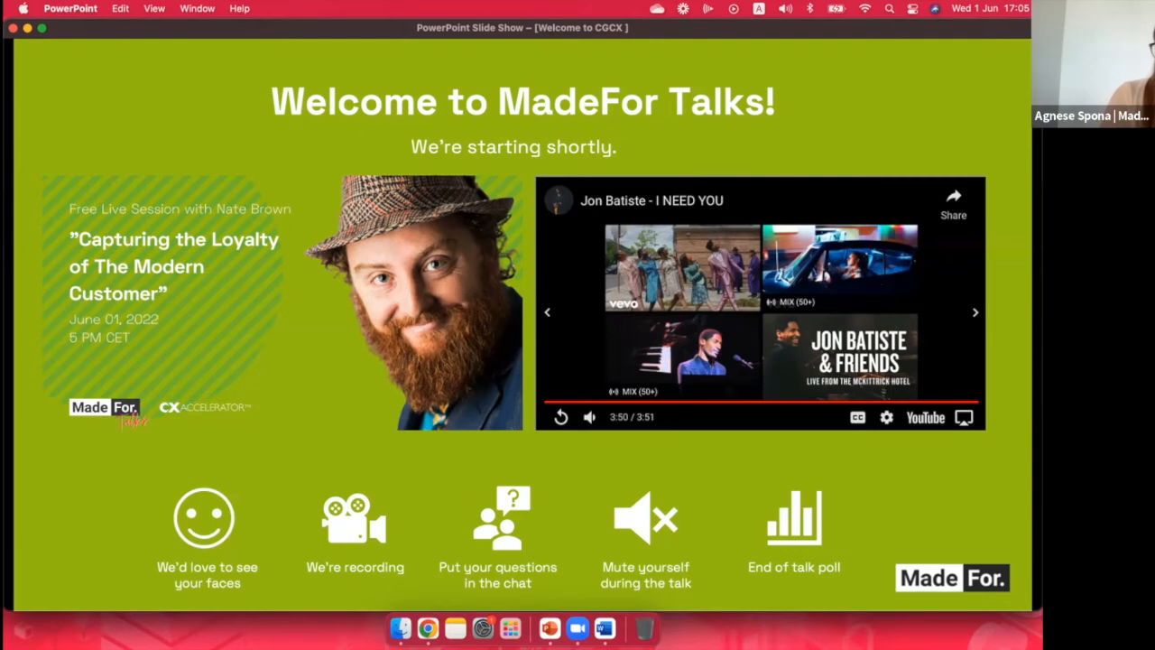
Step: Advance the slideshow from the welcome slide to the 'About MadeFor' slide
{"action": "key", "text": "right"}
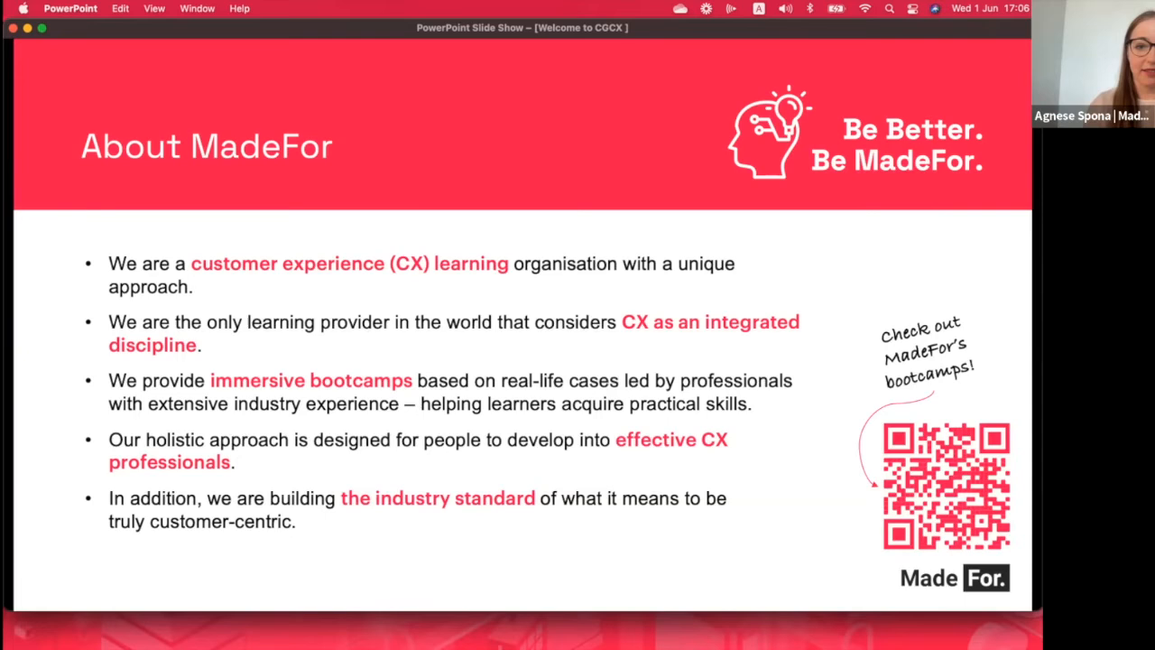
{"action": "key", "text": "right"}
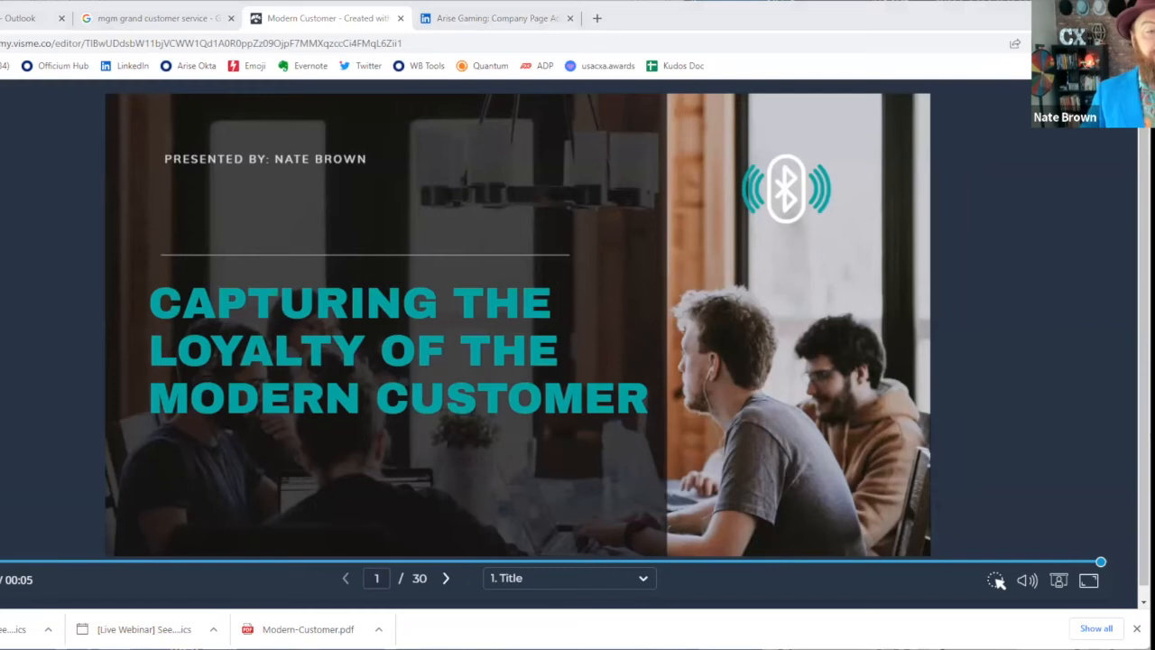
{"action": "mouse_move", "coordinate": [515, 435]}
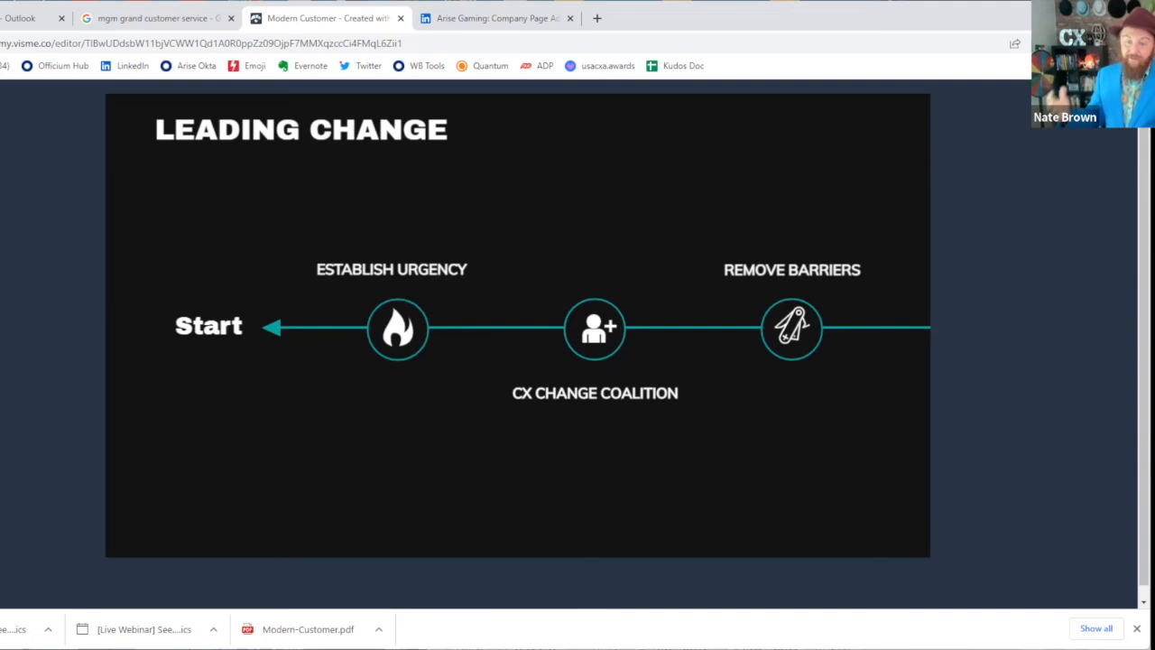
{"action": "mouse_move", "coordinate": [740, 137]}
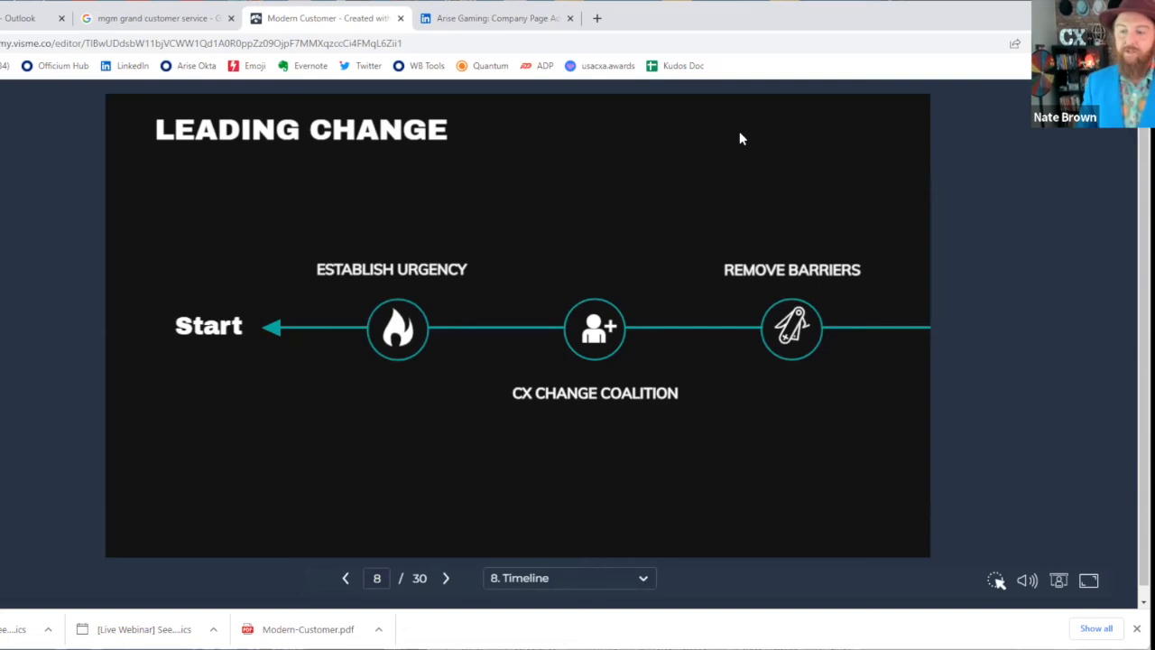
{"action": "mouse_move", "coordinate": [839, 179]}
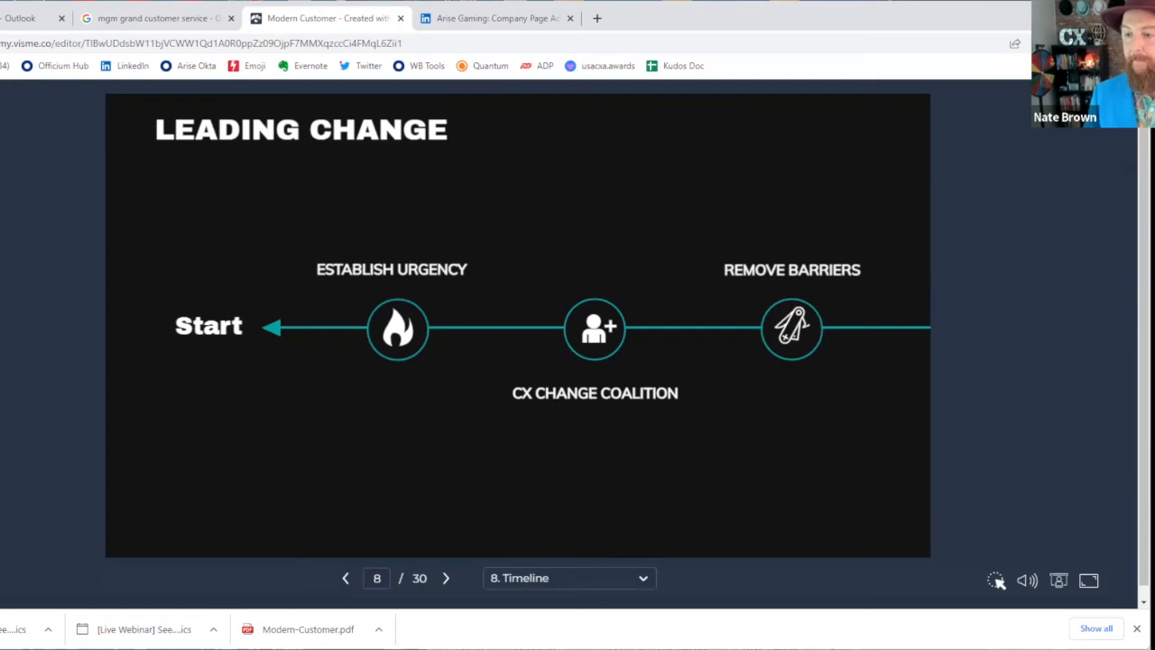
{"action": "mouse_move", "coordinate": [758, 347]}
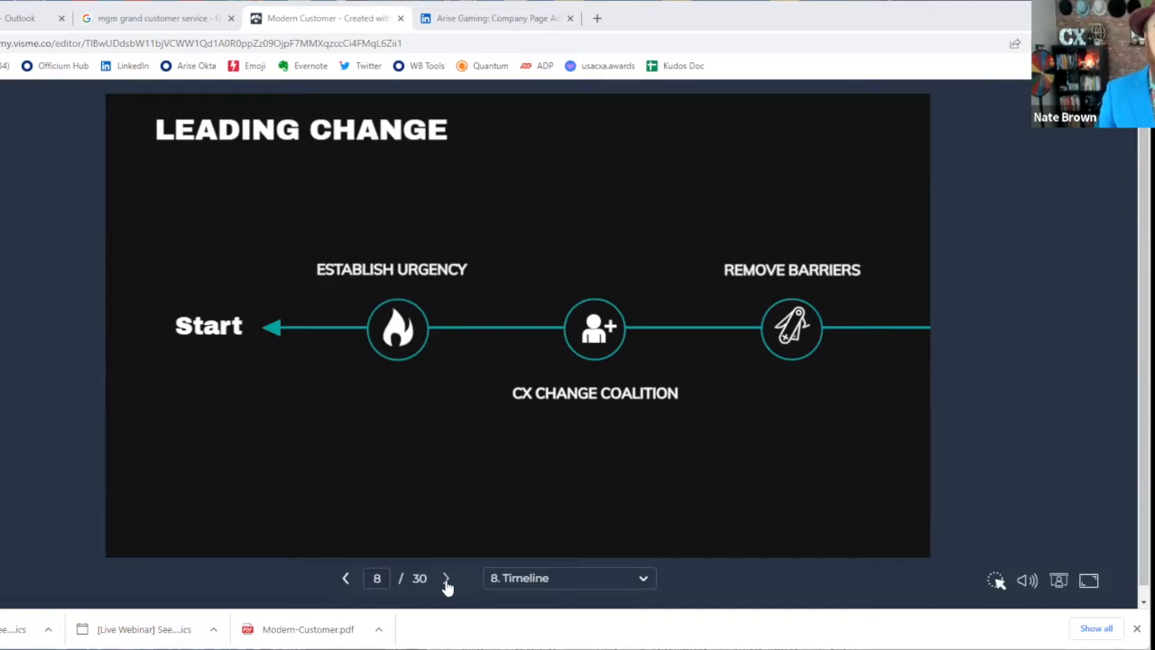
{"action": "left_click", "coordinate": [446, 578]}
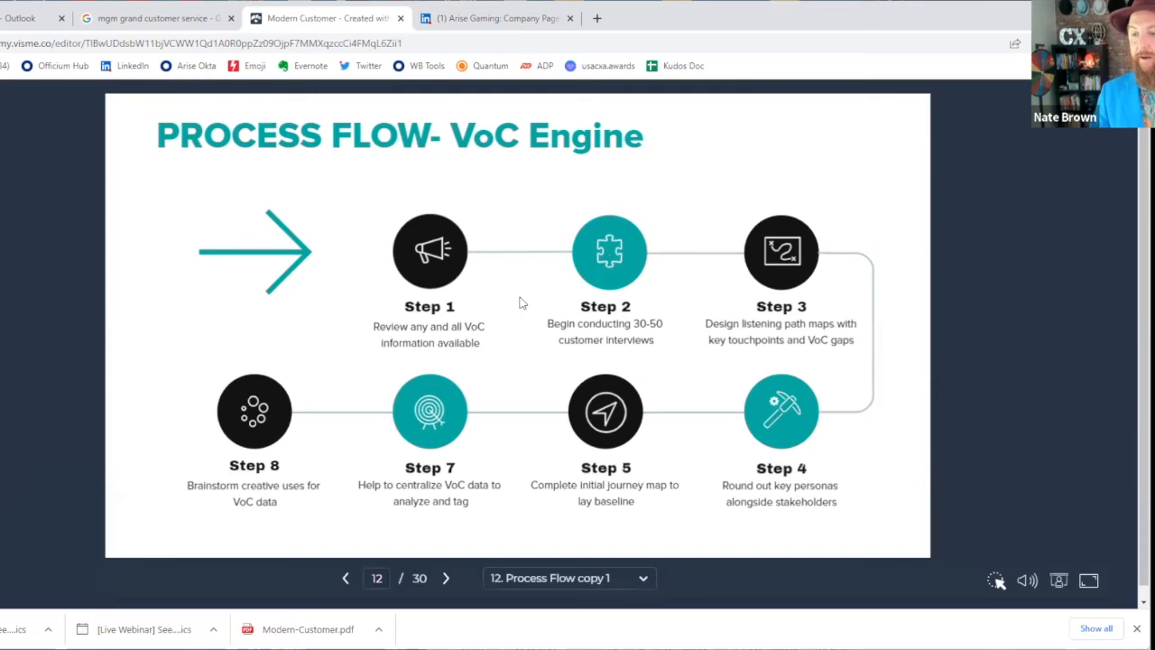
{"action": "mouse_move", "coordinate": [533, 213]}
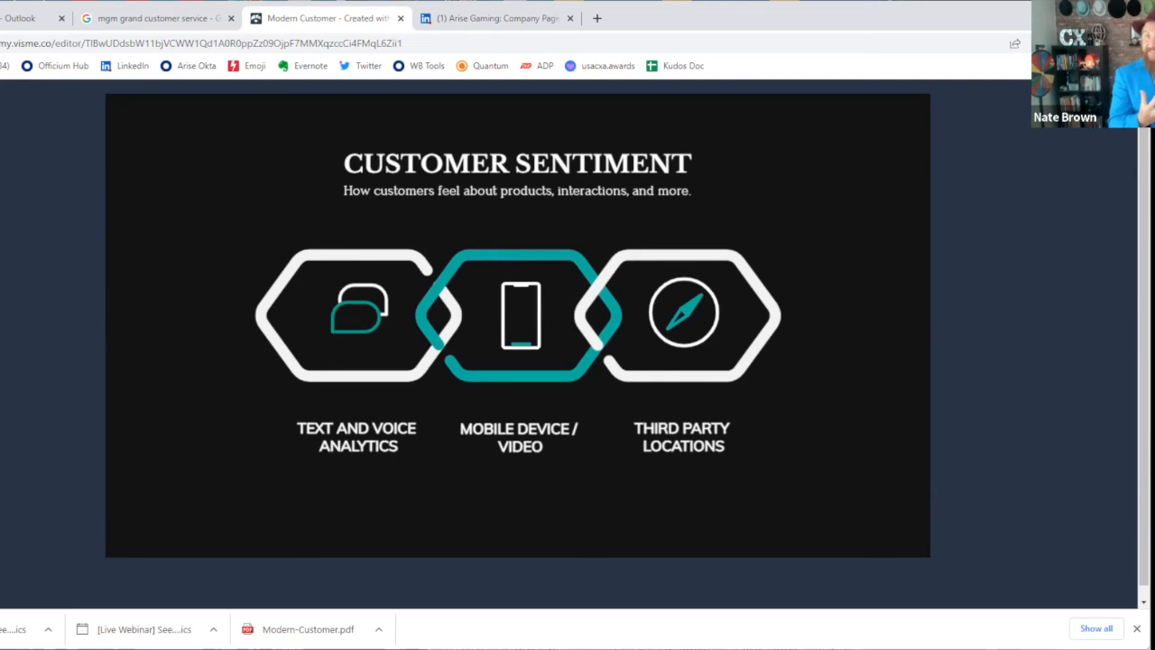
{"action": "mouse_move", "coordinate": [377, 332]}
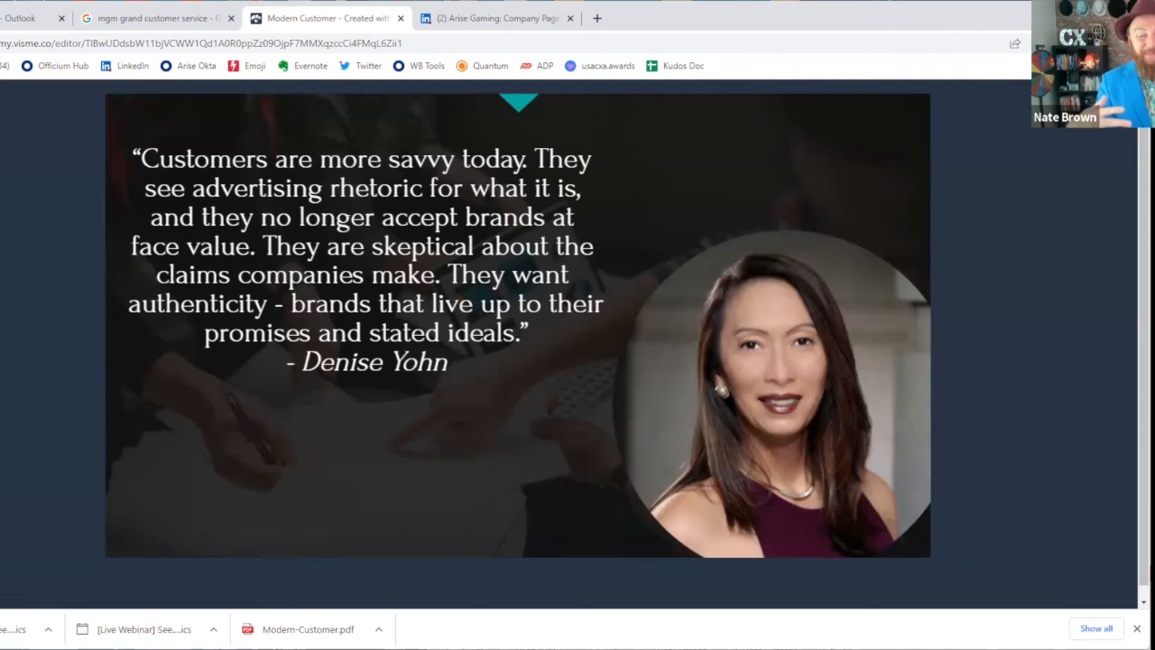
{"action": "mouse_move", "coordinate": [466, 448]}
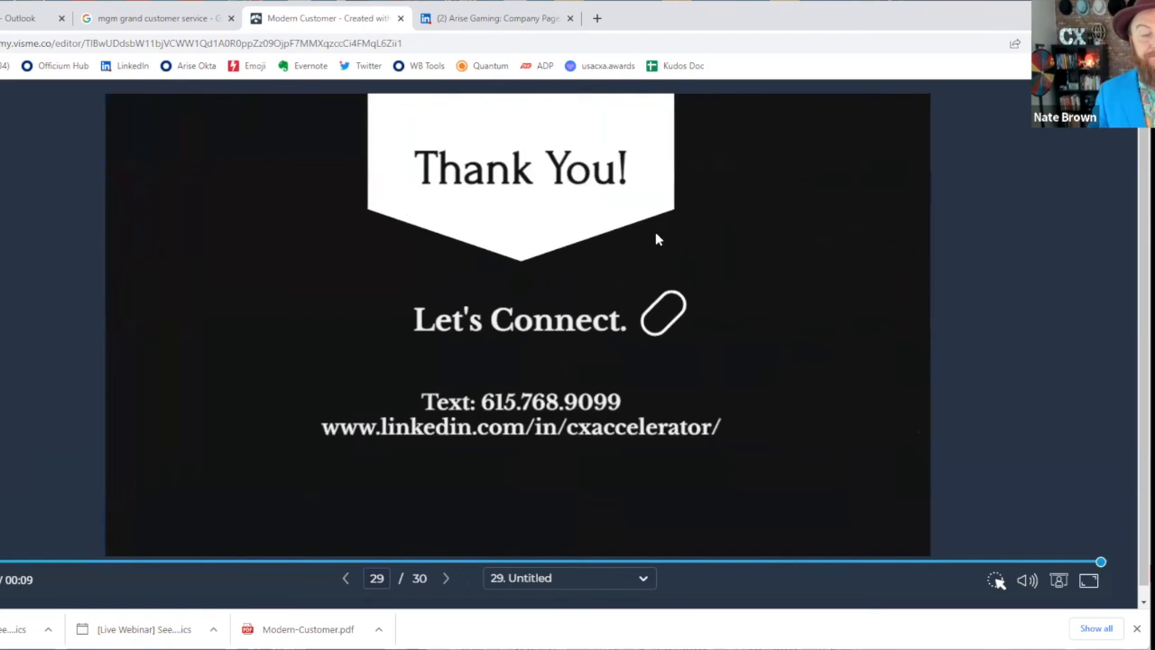
{"action": "left_click", "coordinate": [444, 578]}
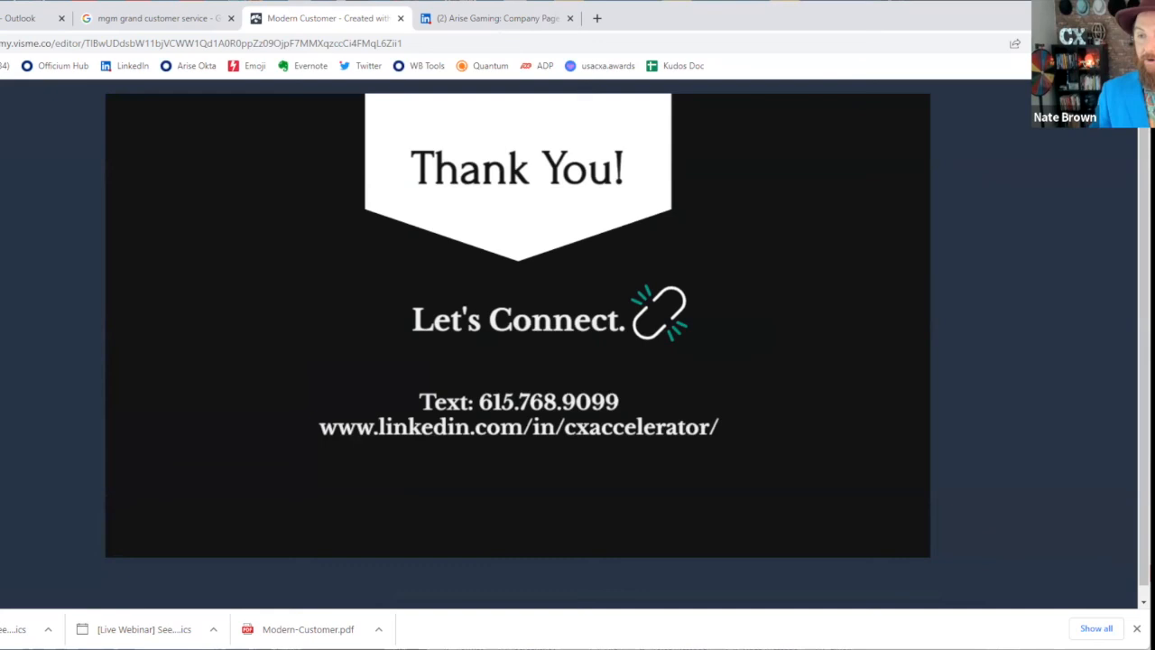
{"action": "mouse_move", "coordinate": [671, 460]}
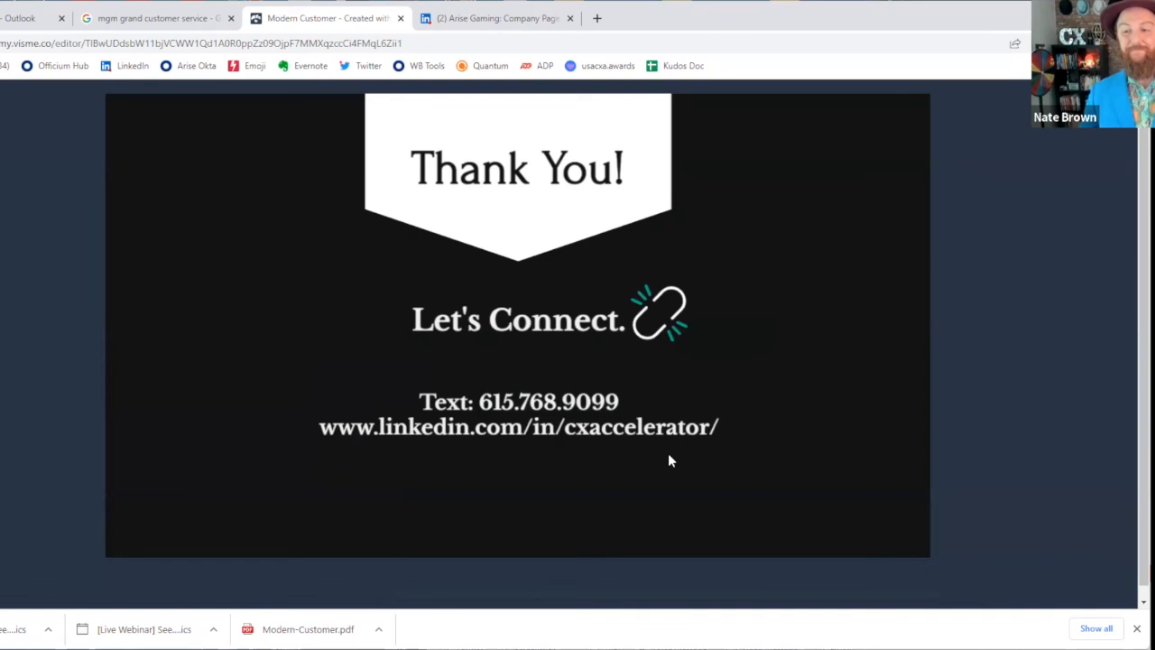